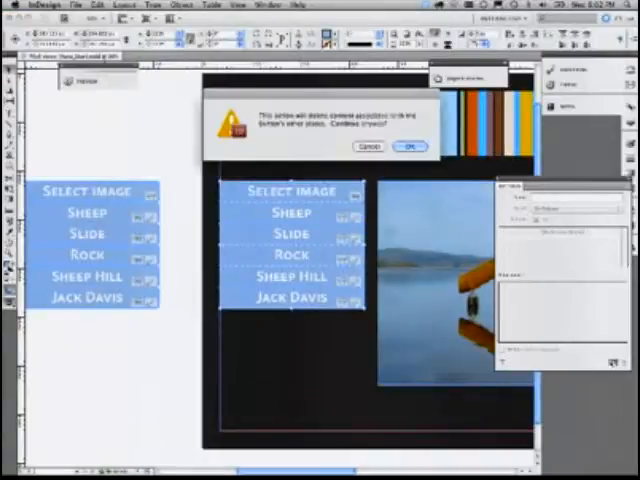
Step: Confirm the alert so content tied to the button's other states is deleted
left_click(408, 147)
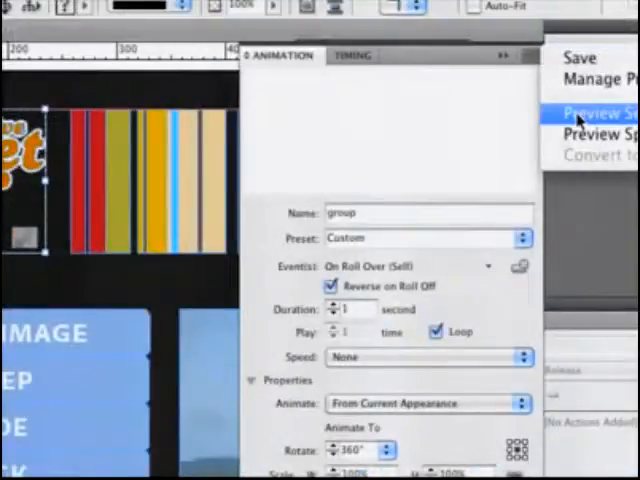
Step: Preview the spread to test the logo group's 360° roll-over spin
left_click(578, 57)
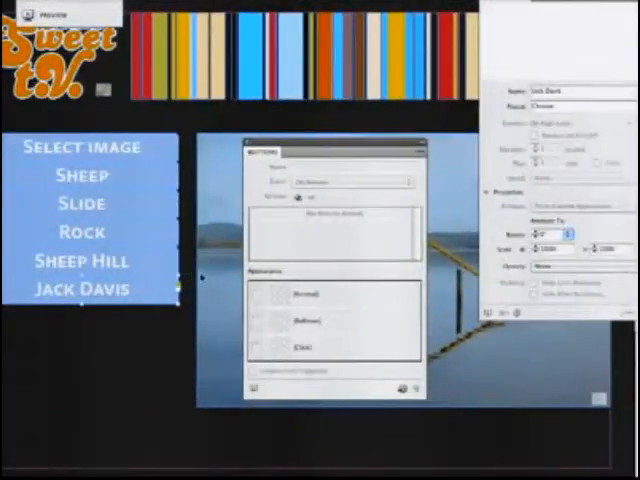
Step: Add a Go To State action sending the Gallery object to its Slide state
left_click(310, 200)
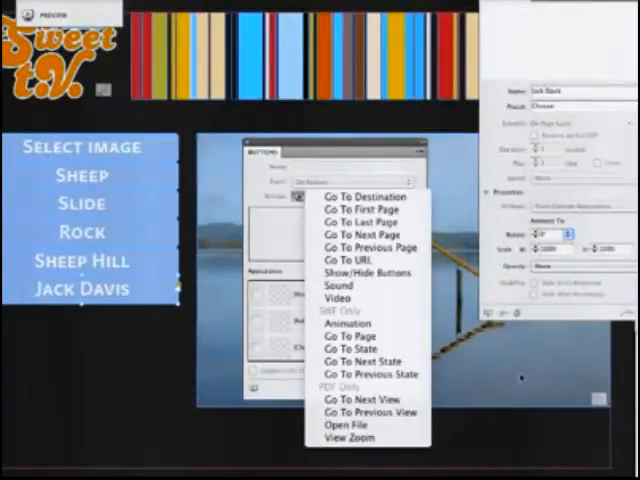
mouse_move(360, 347)
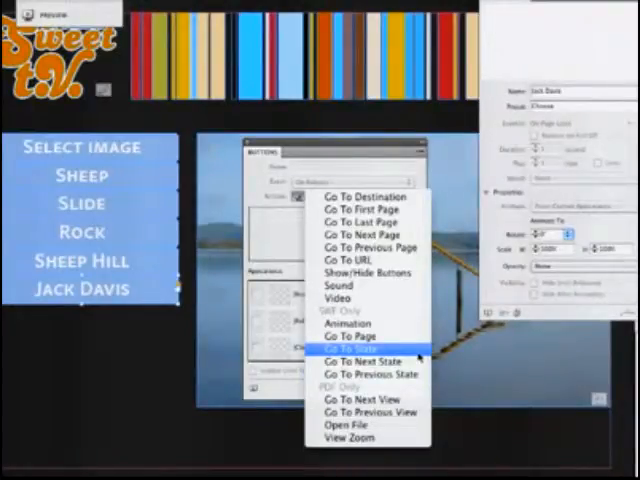
left_click(351, 345)
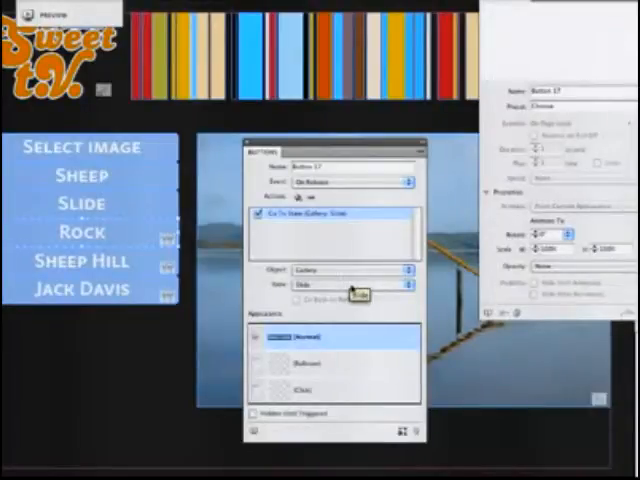
Step: Give the Sheep button a Go To State action targeting the Gallery's sheep state
left_click(360, 289)
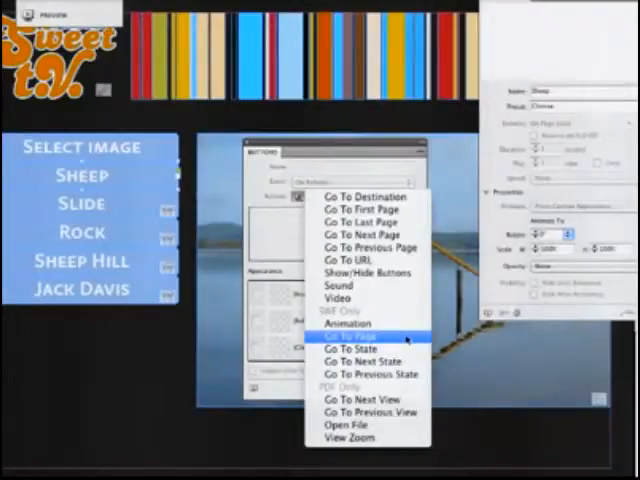
left_click(354, 335)
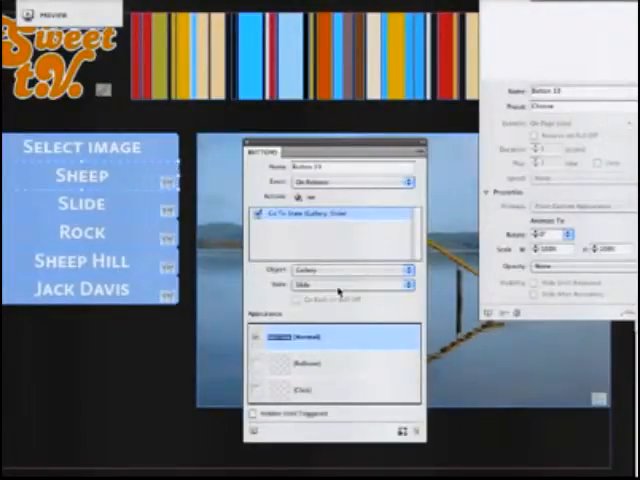
left_click(348, 288)
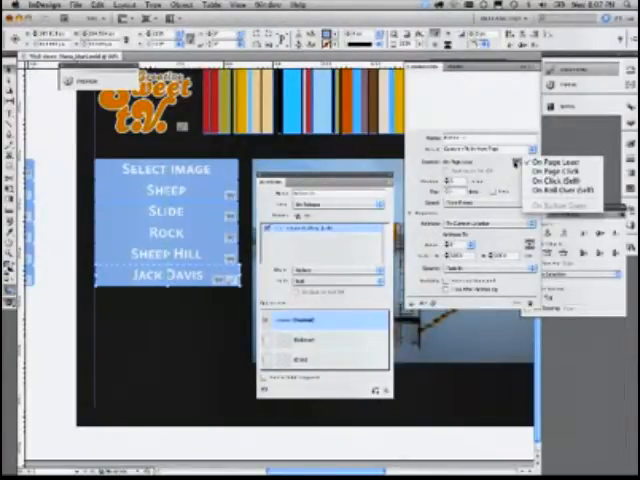
left_click(555, 160)
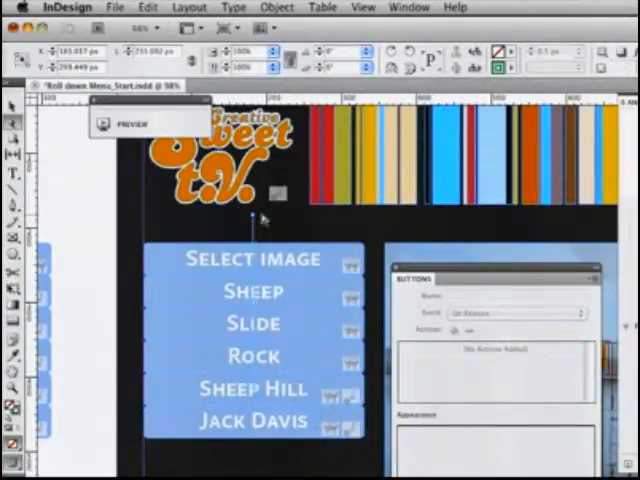
mouse_move(258, 230)
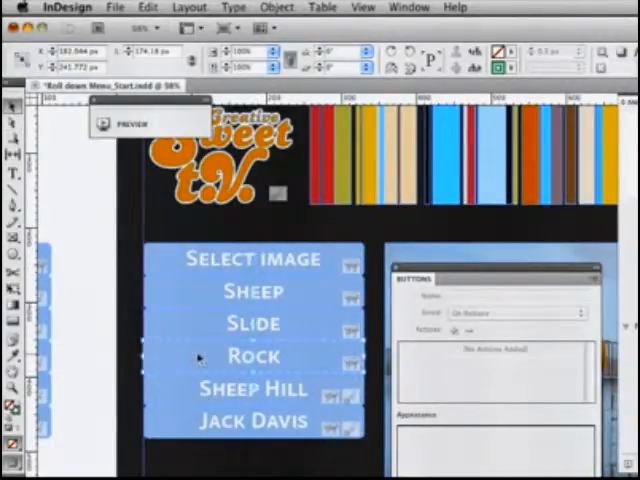
Step: Select the Rock menu button with the Selection tool
left_click(252, 356)
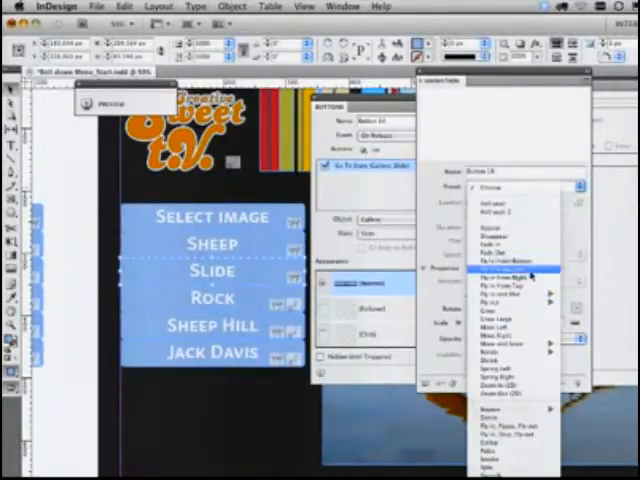
Step: Apply the Fly-in from Top preset to the Sheep menu button
left_click(505, 271)
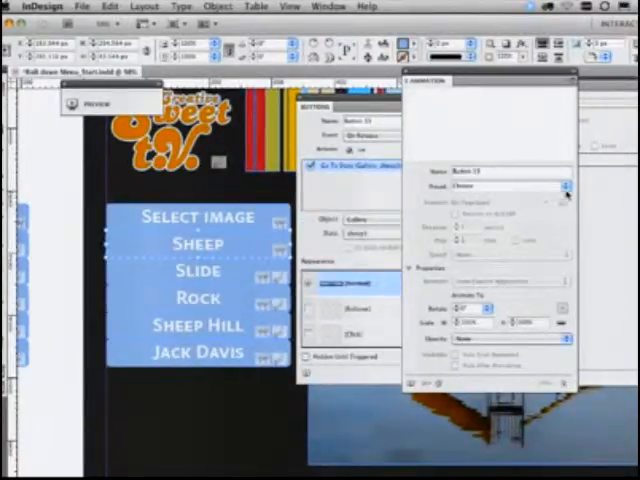
left_click(510, 188)
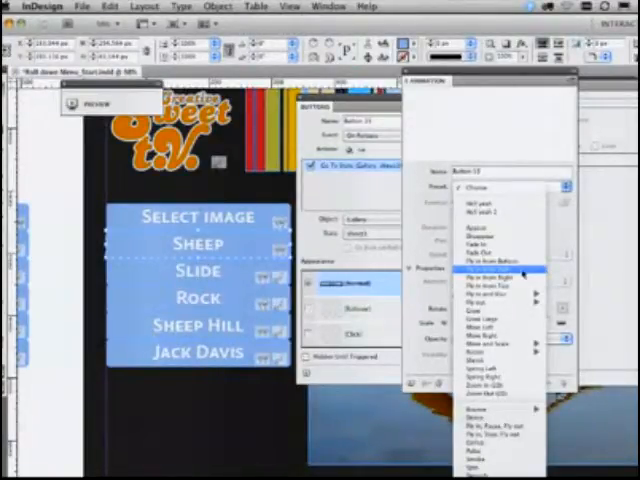
left_click(483, 267)
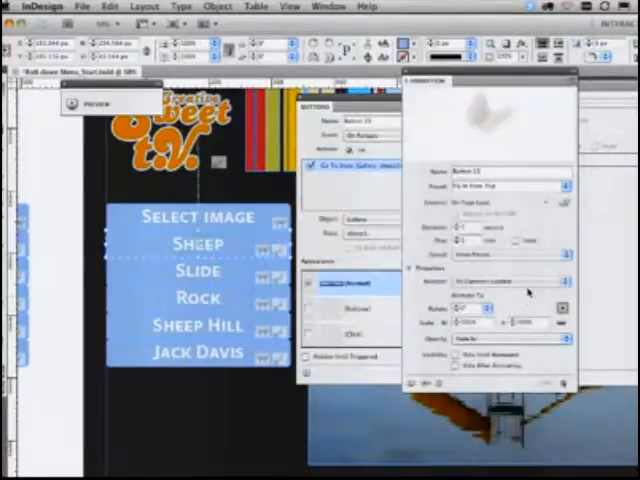